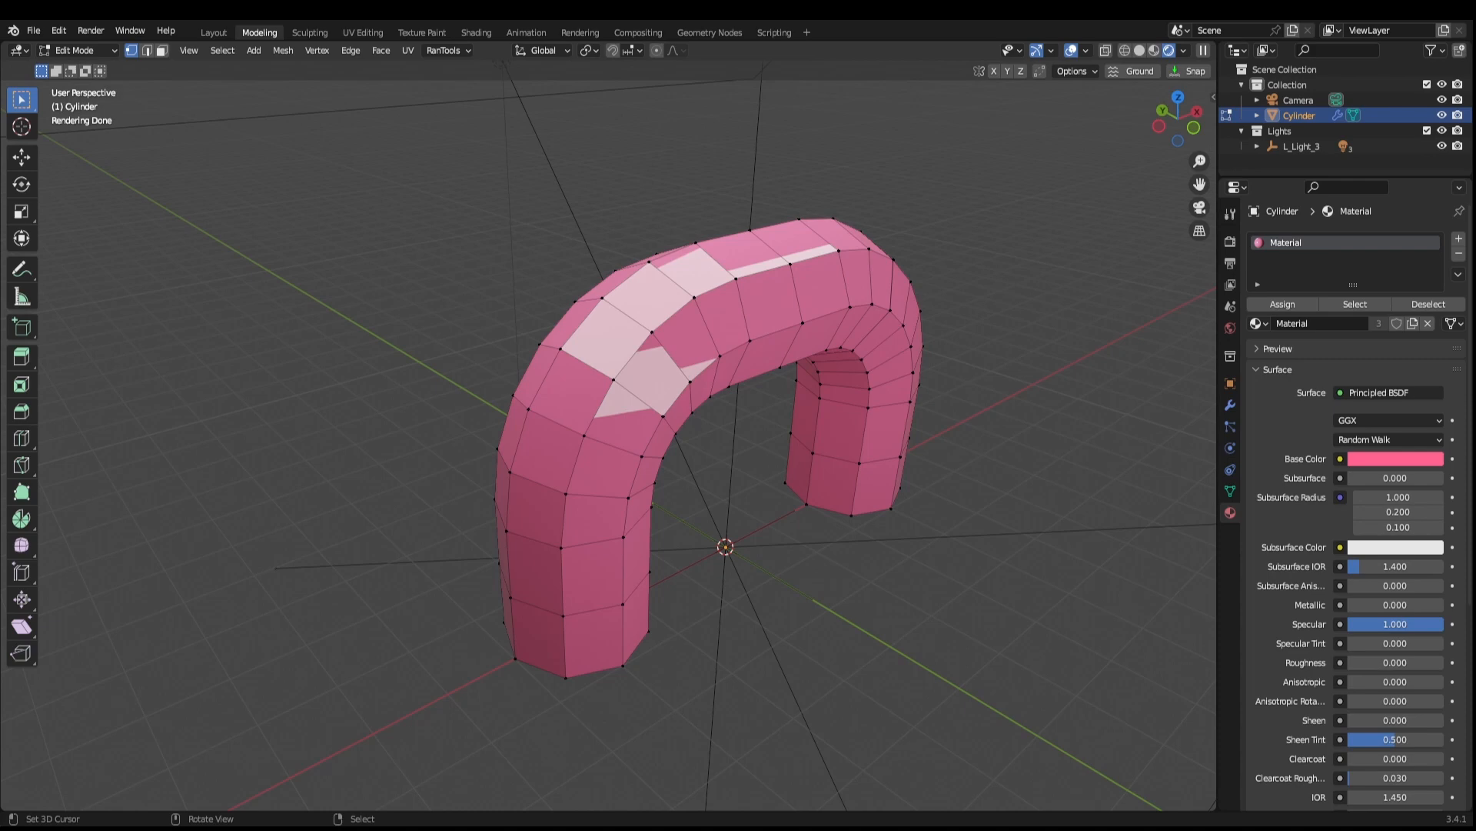
{"action": "mouse_move", "coordinate": [773, 32]}
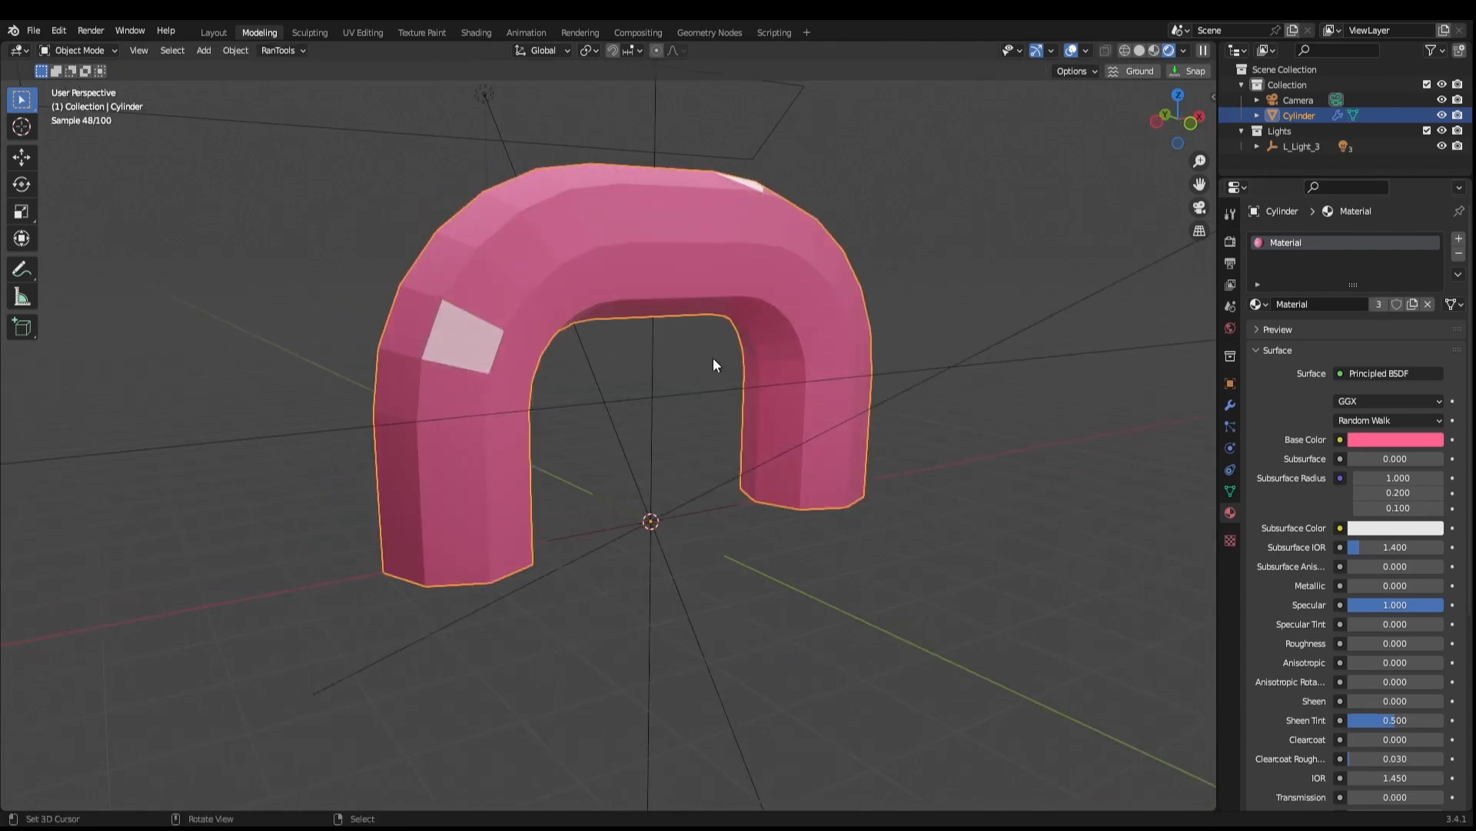
Apply Shade Smooth to the arch from the Object Context Menu
{"action": "right_click", "coordinate": [714, 365]}
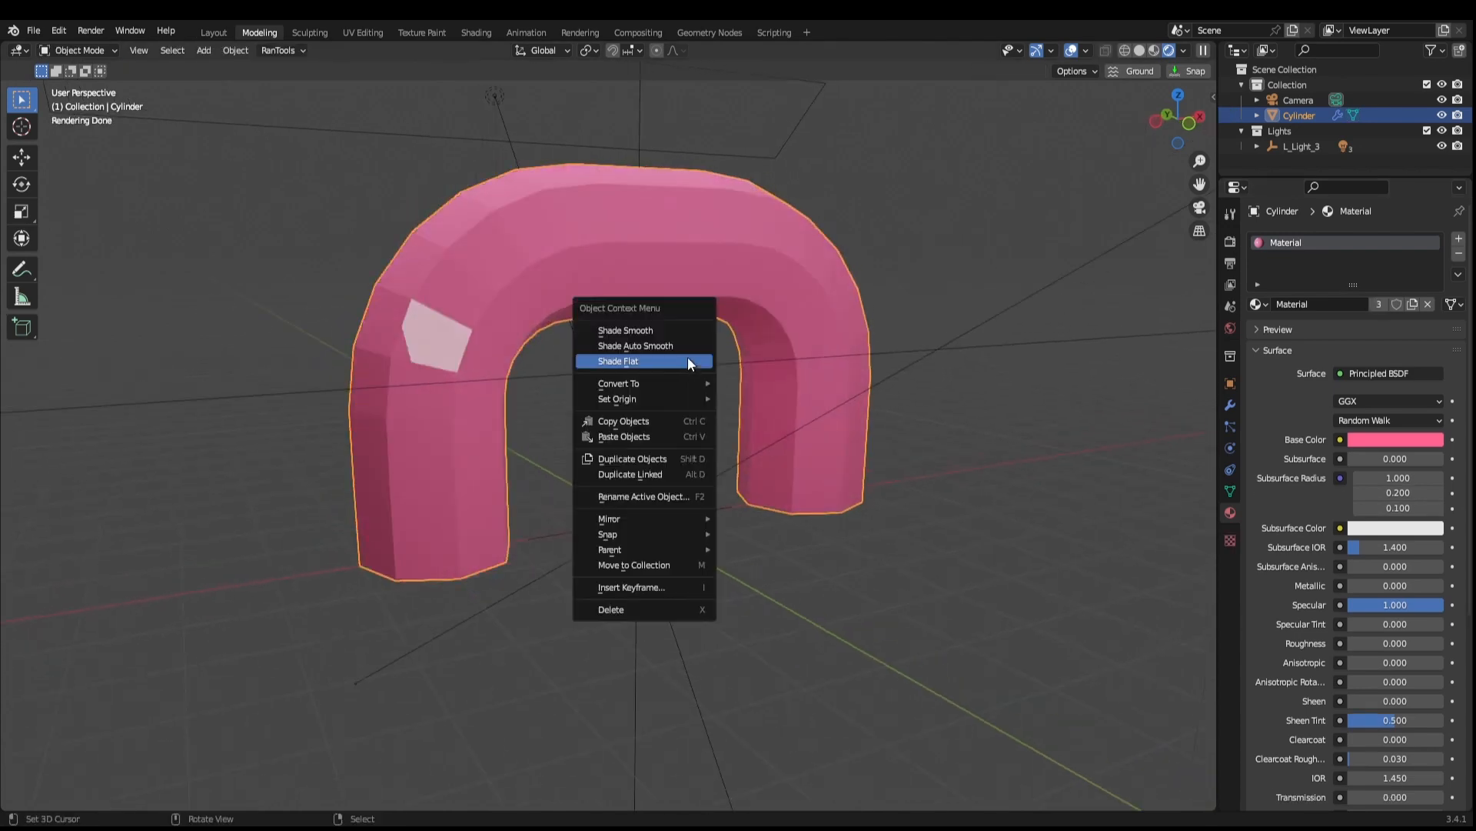
{"action": "left_click", "coordinate": [625, 330]}
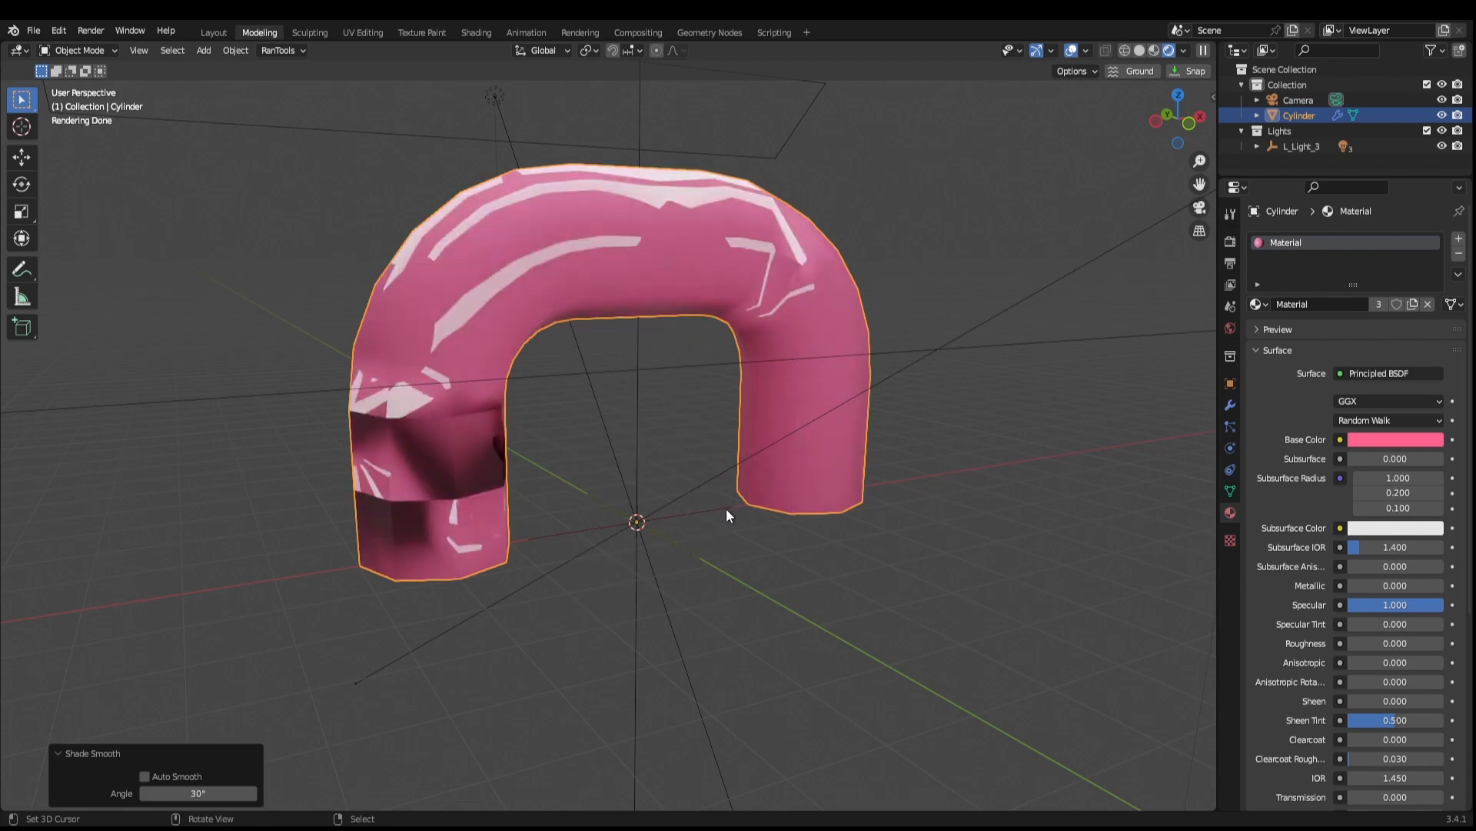
{"action": "mouse_move", "coordinate": [754, 506]}
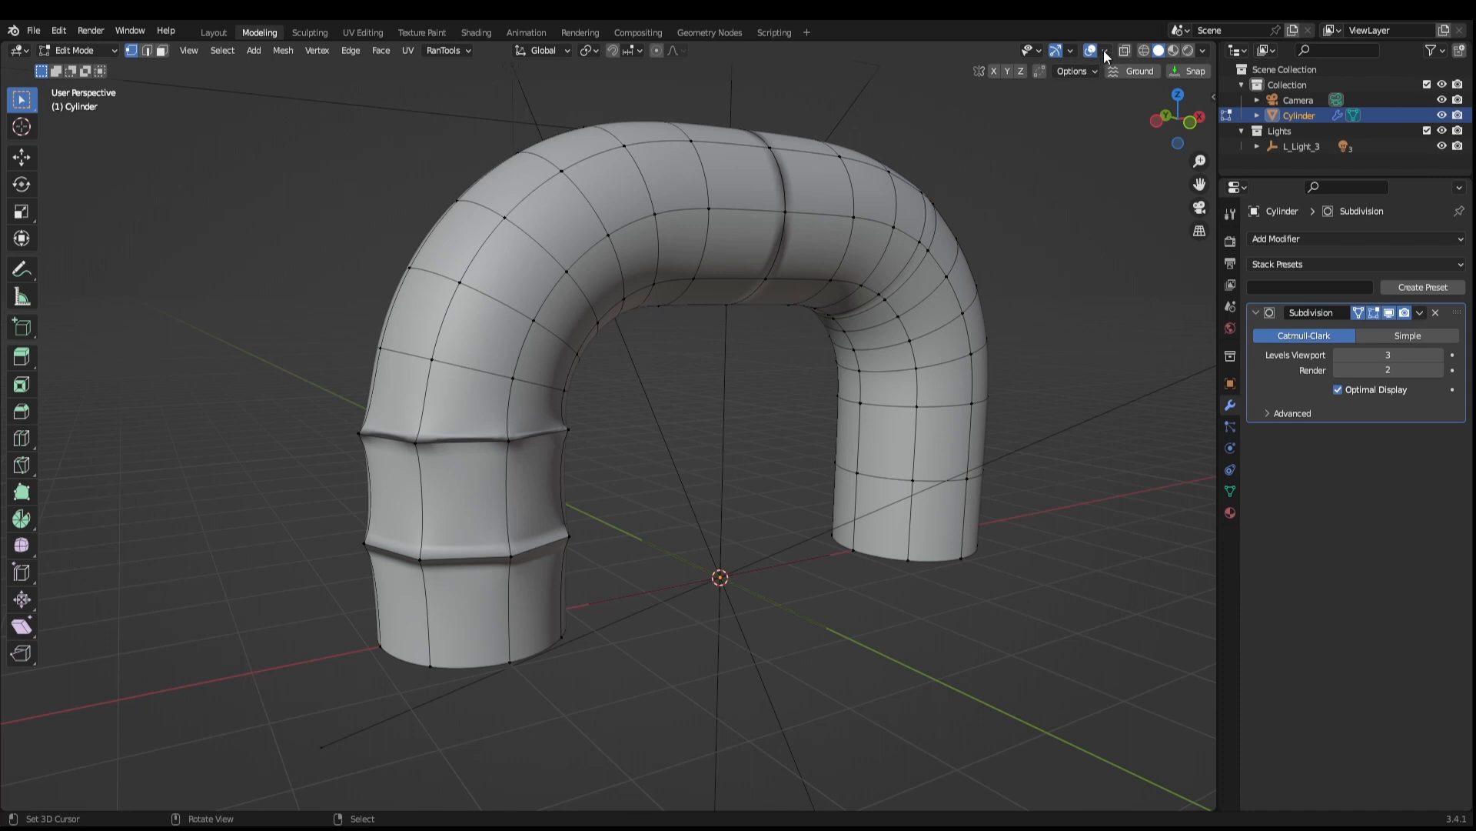
Bring up the Viewport Overlays options to show face normals
{"action": "left_click", "coordinate": [1105, 50]}
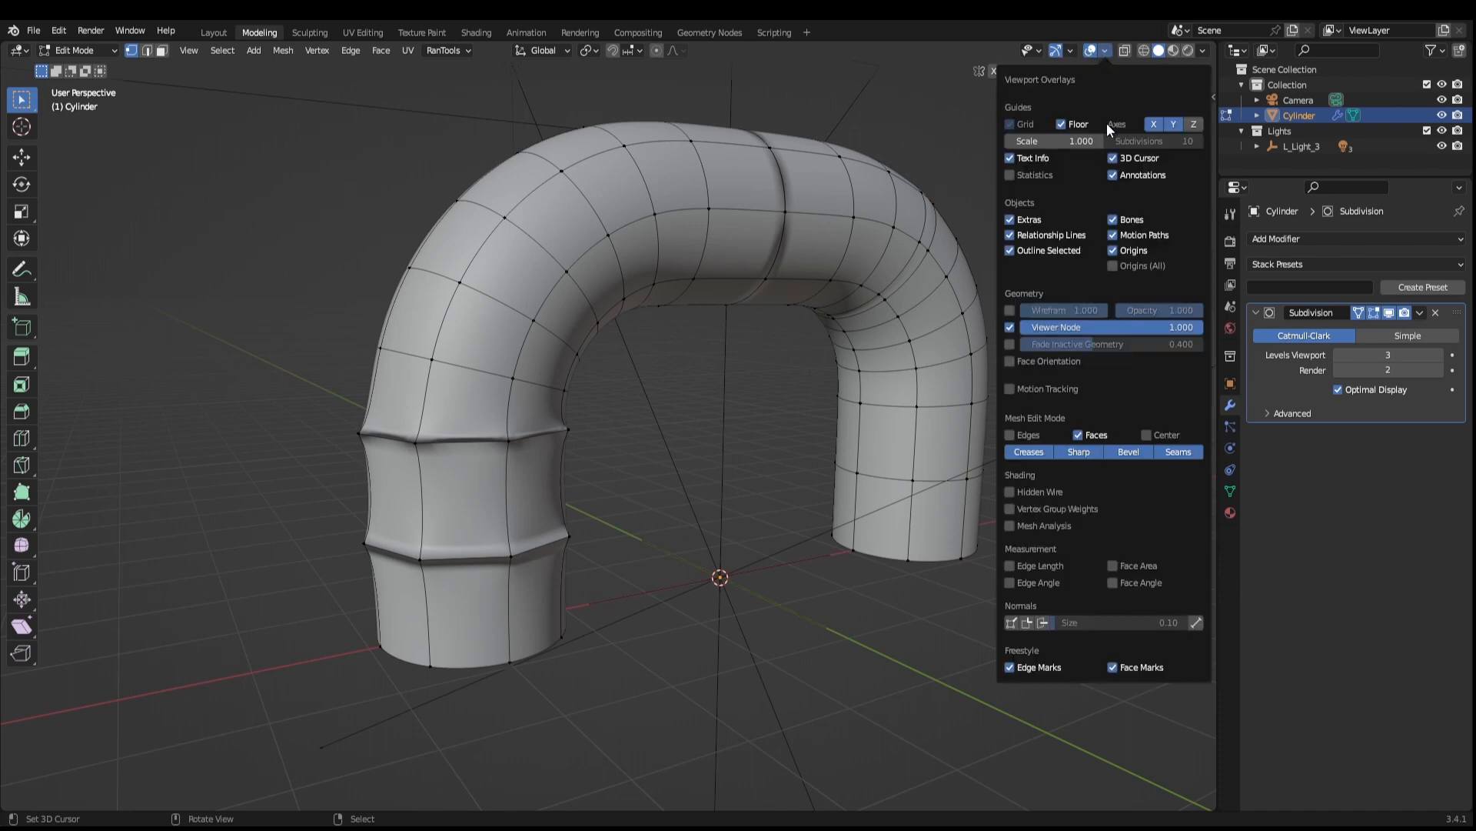
{"action": "mouse_move", "coordinate": [1041, 622]}
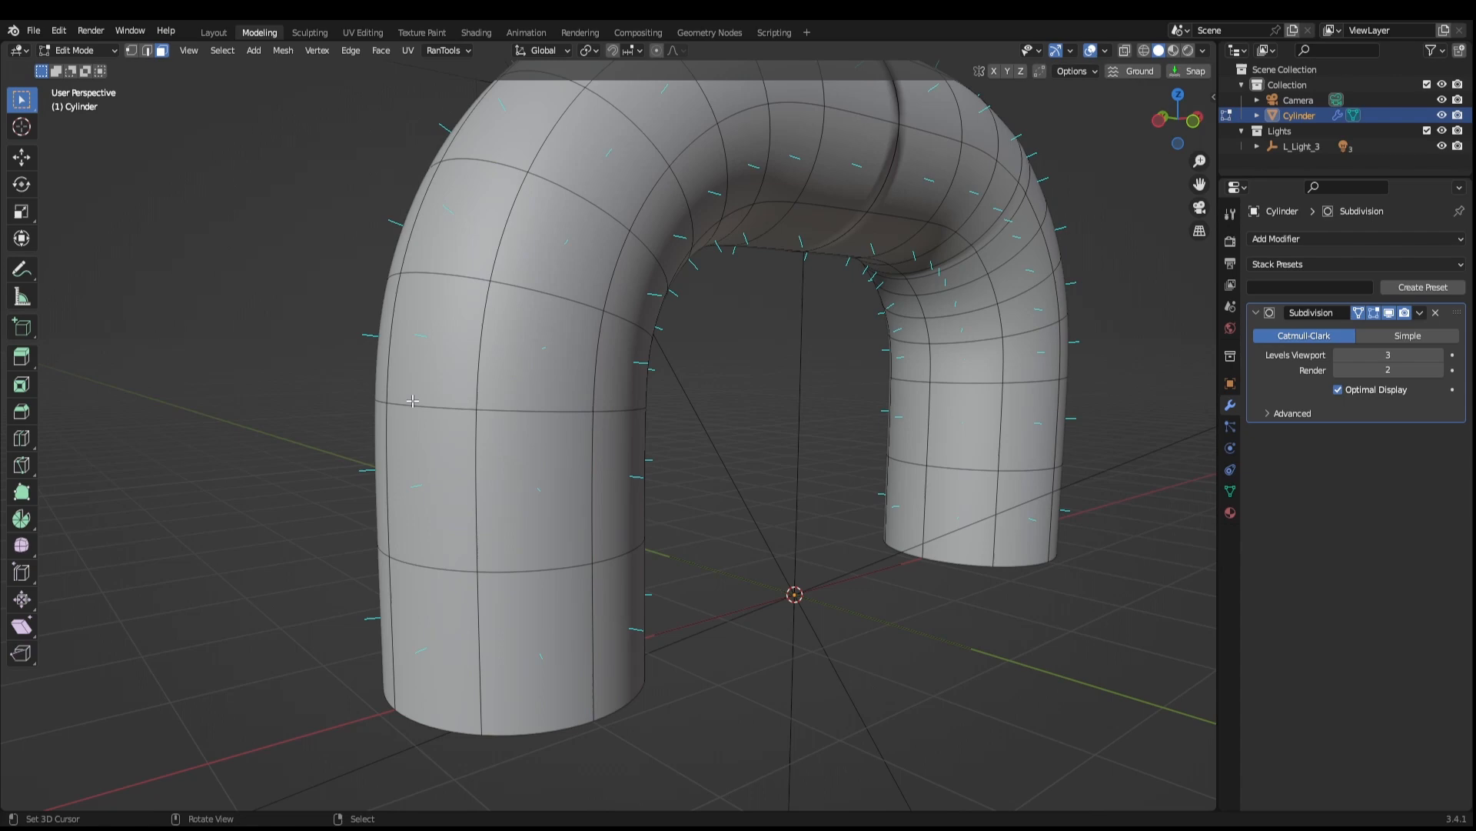
{"action": "key", "text": "Tab"}
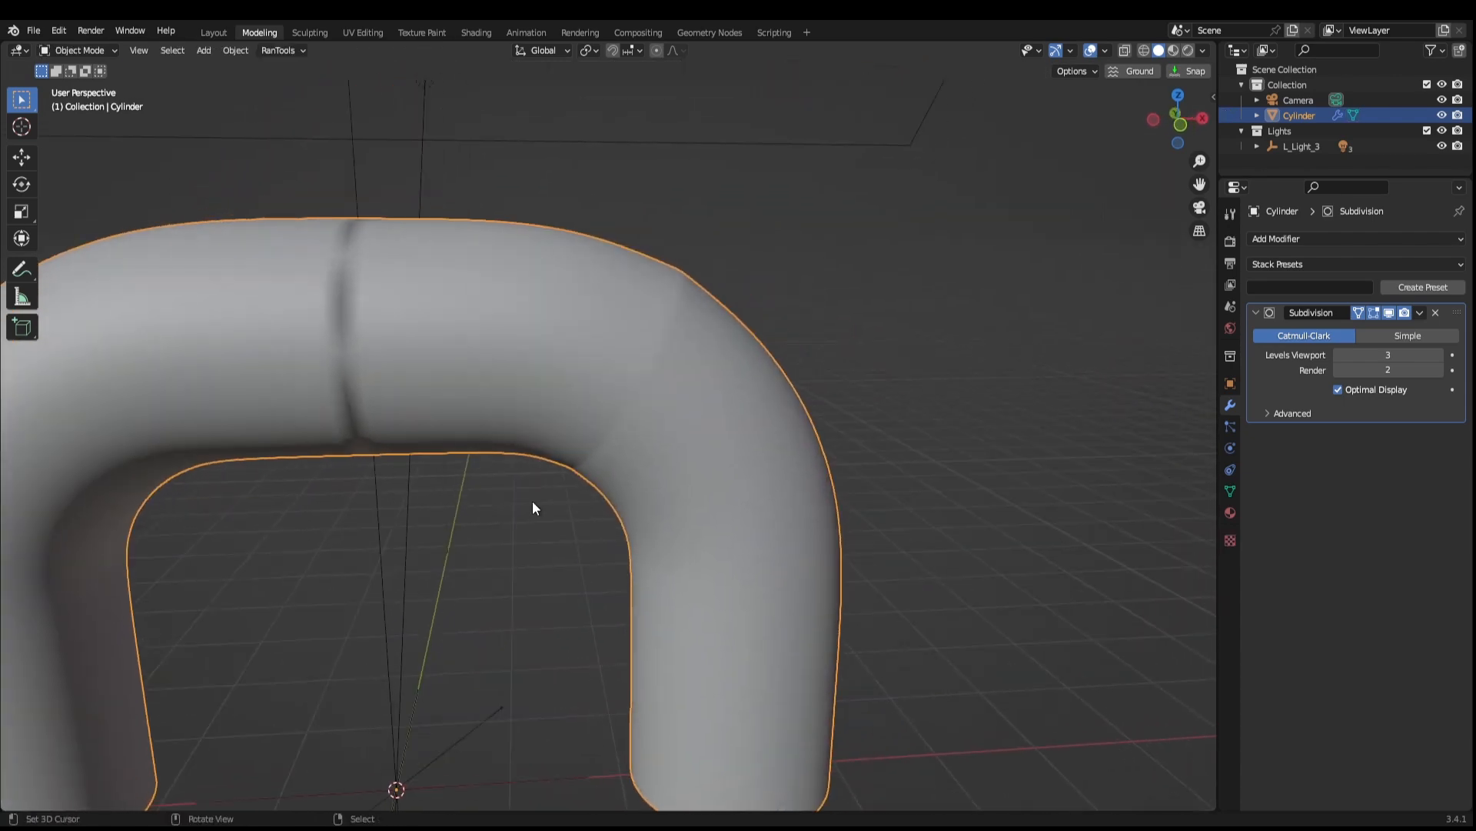
{"action": "key", "text": "Tab"}
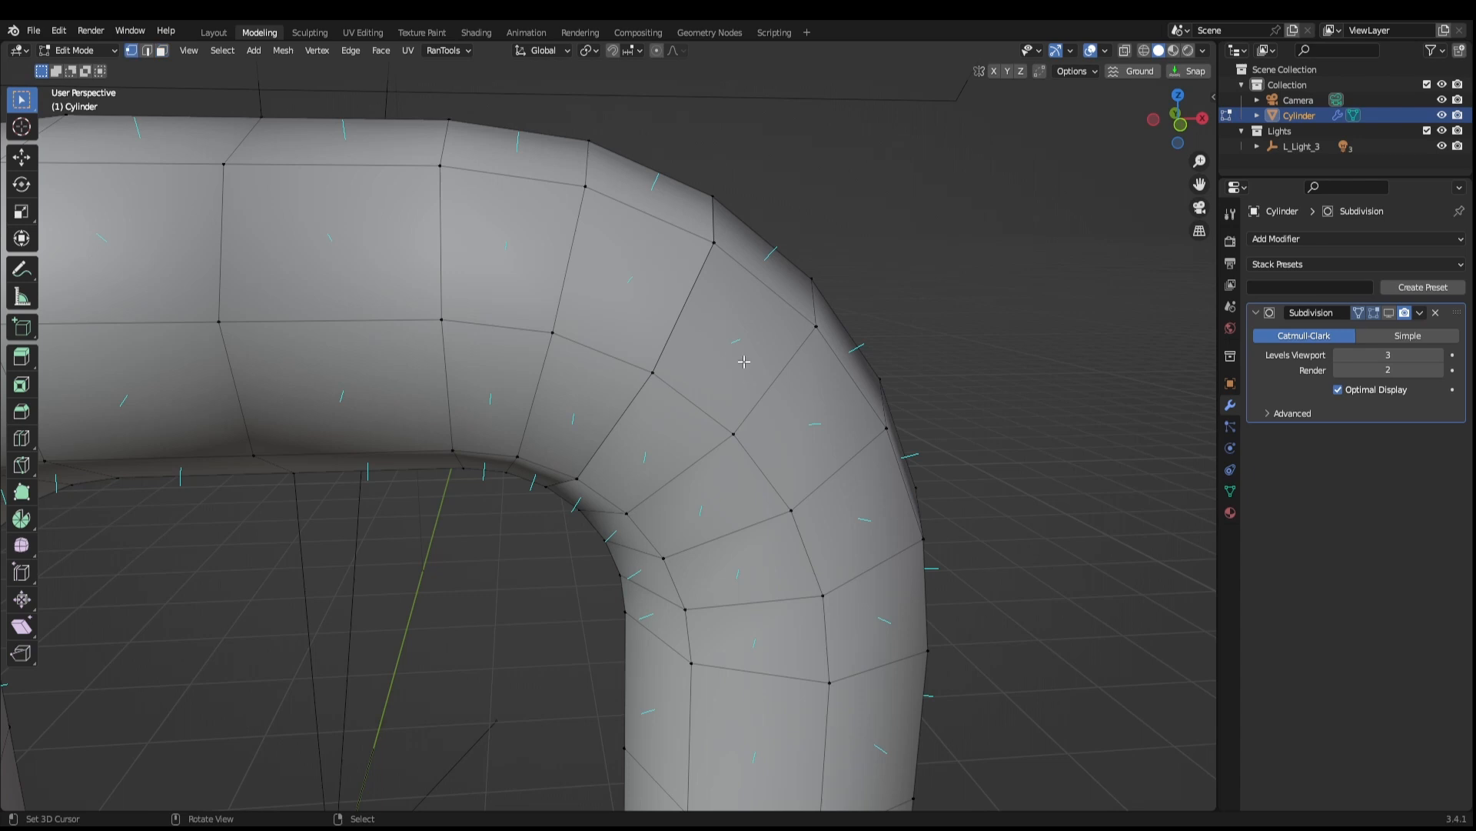
{"action": "mouse_move", "coordinate": [746, 303]}
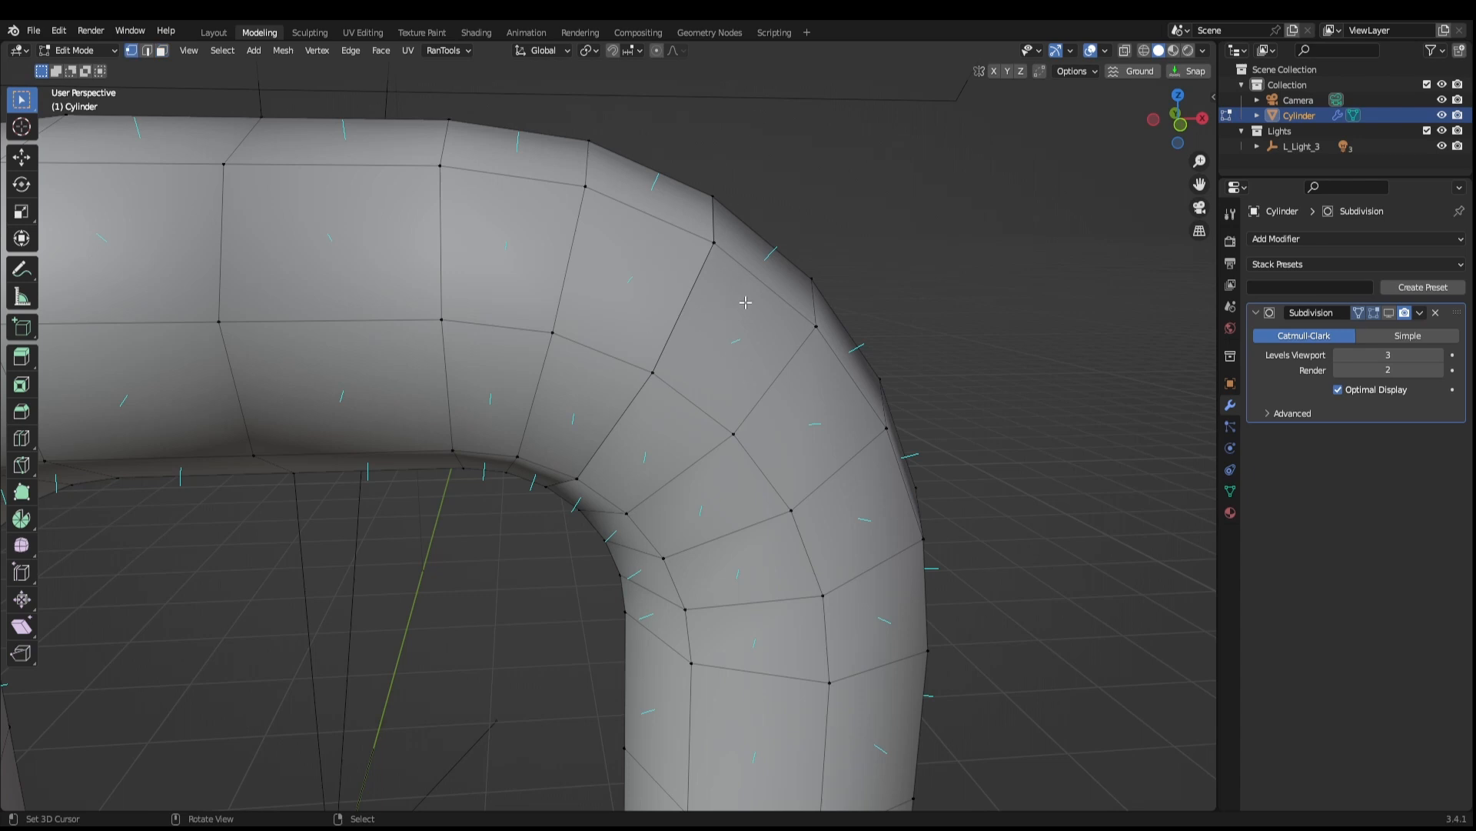
Select the whole mesh and merge overlapping vertices By Distance
{"action": "key", "text": "a"}
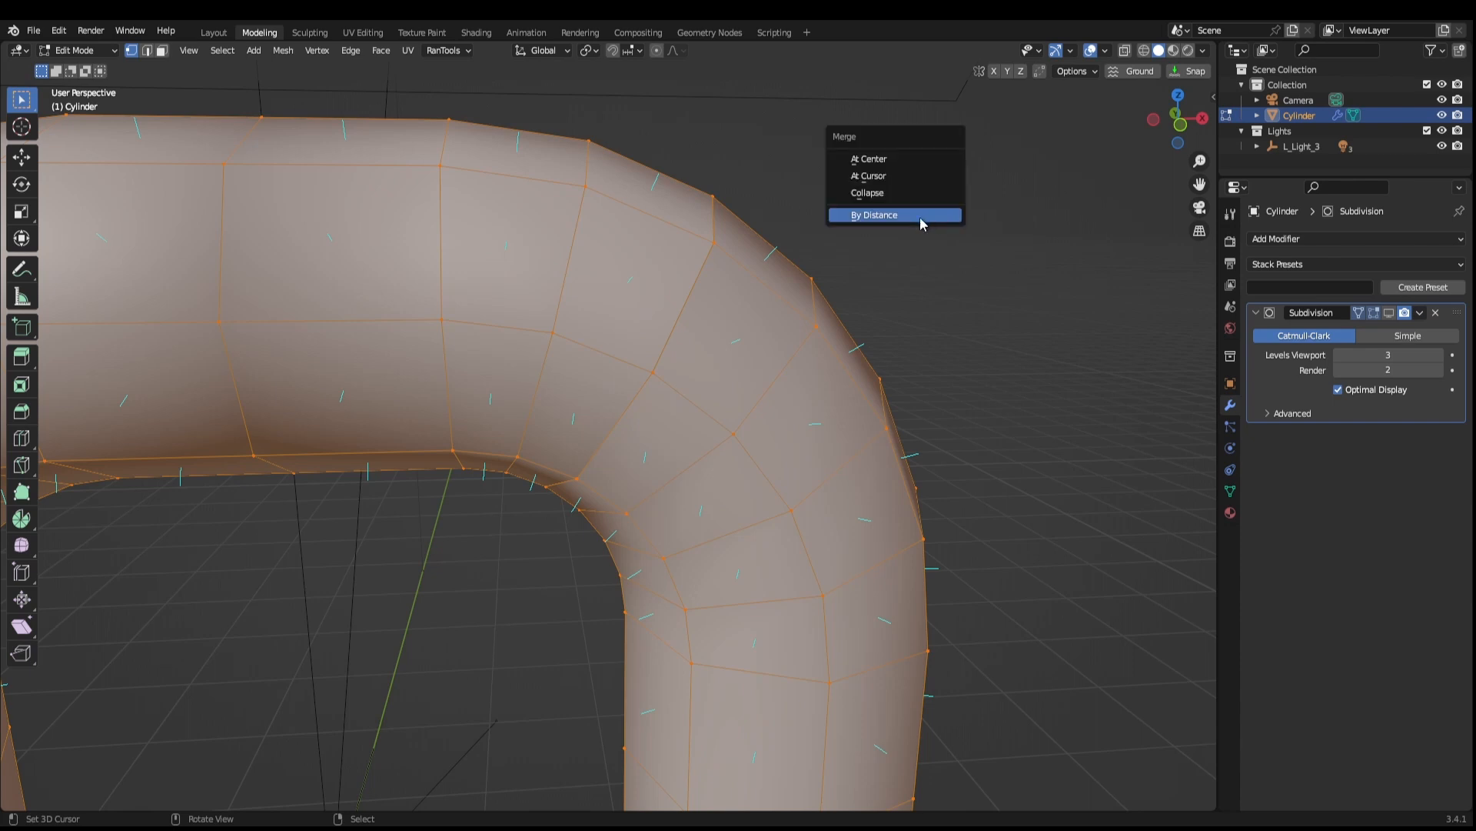
{"action": "left_click", "coordinate": [873, 215]}
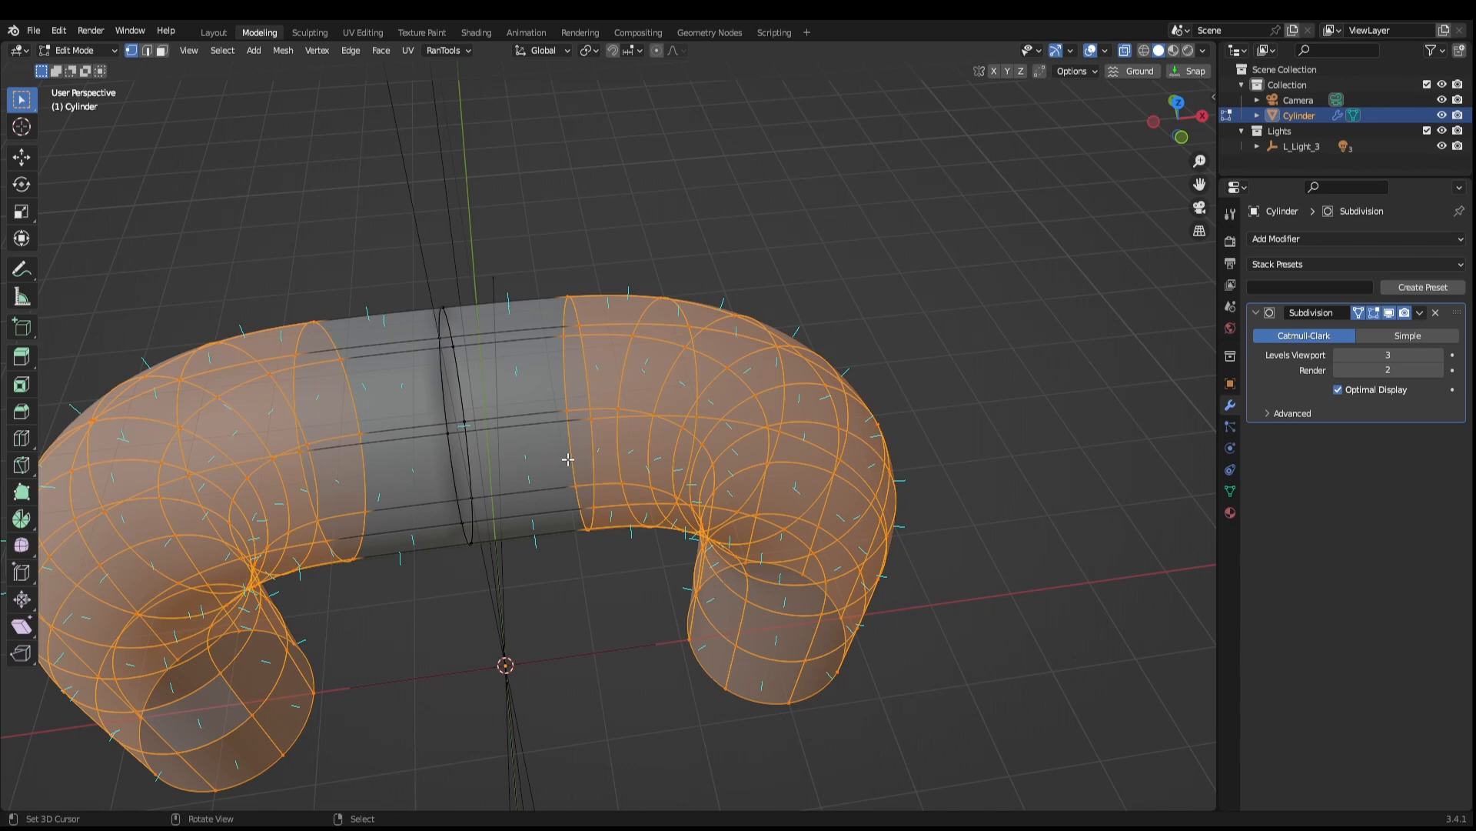
Isolate and delete the internal face (Only Faces), then return to Object Mode
{"action": "key", "text": "h"}
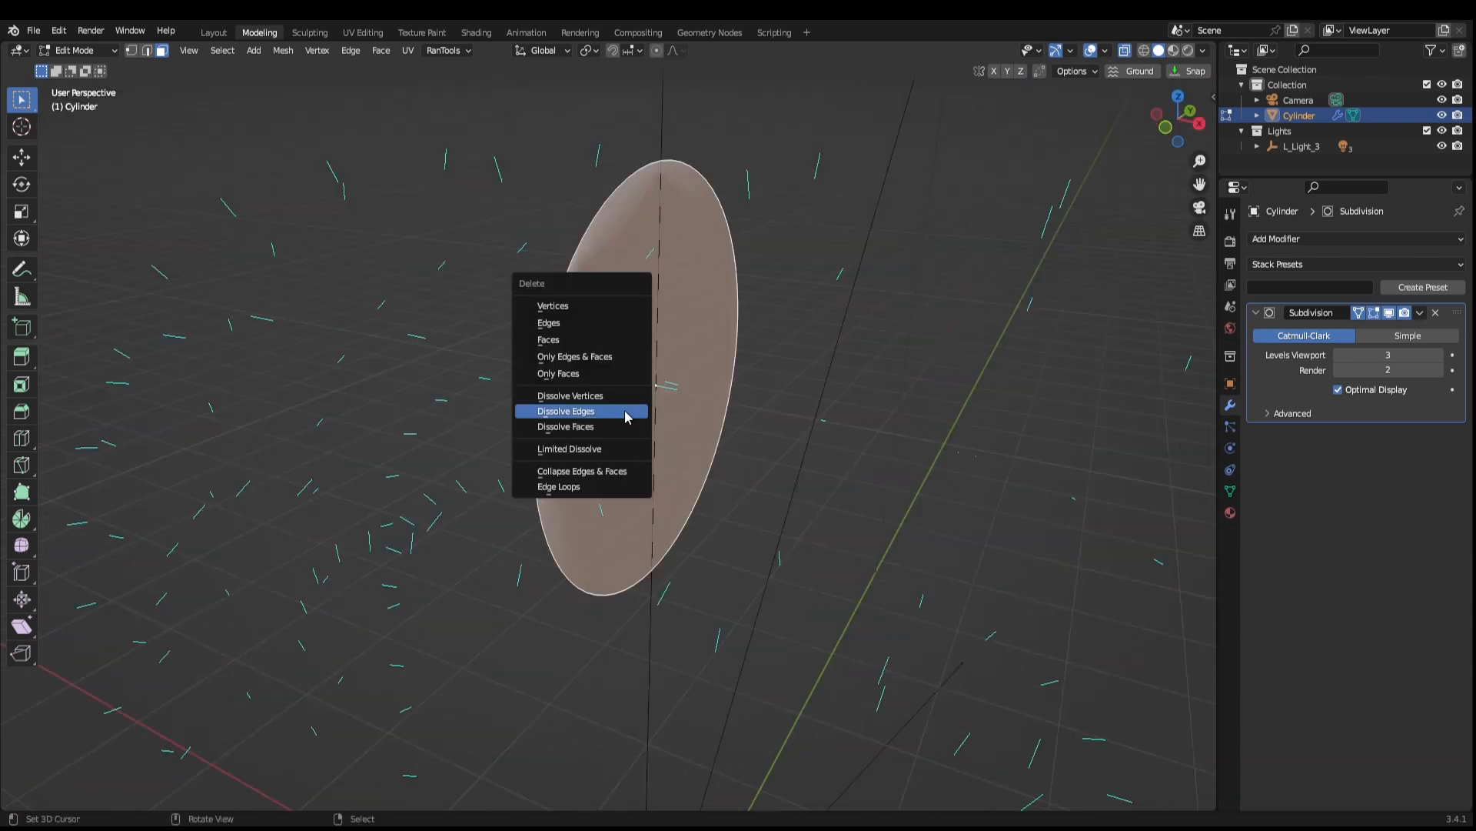
{"action": "mouse_move", "coordinate": [557, 373]}
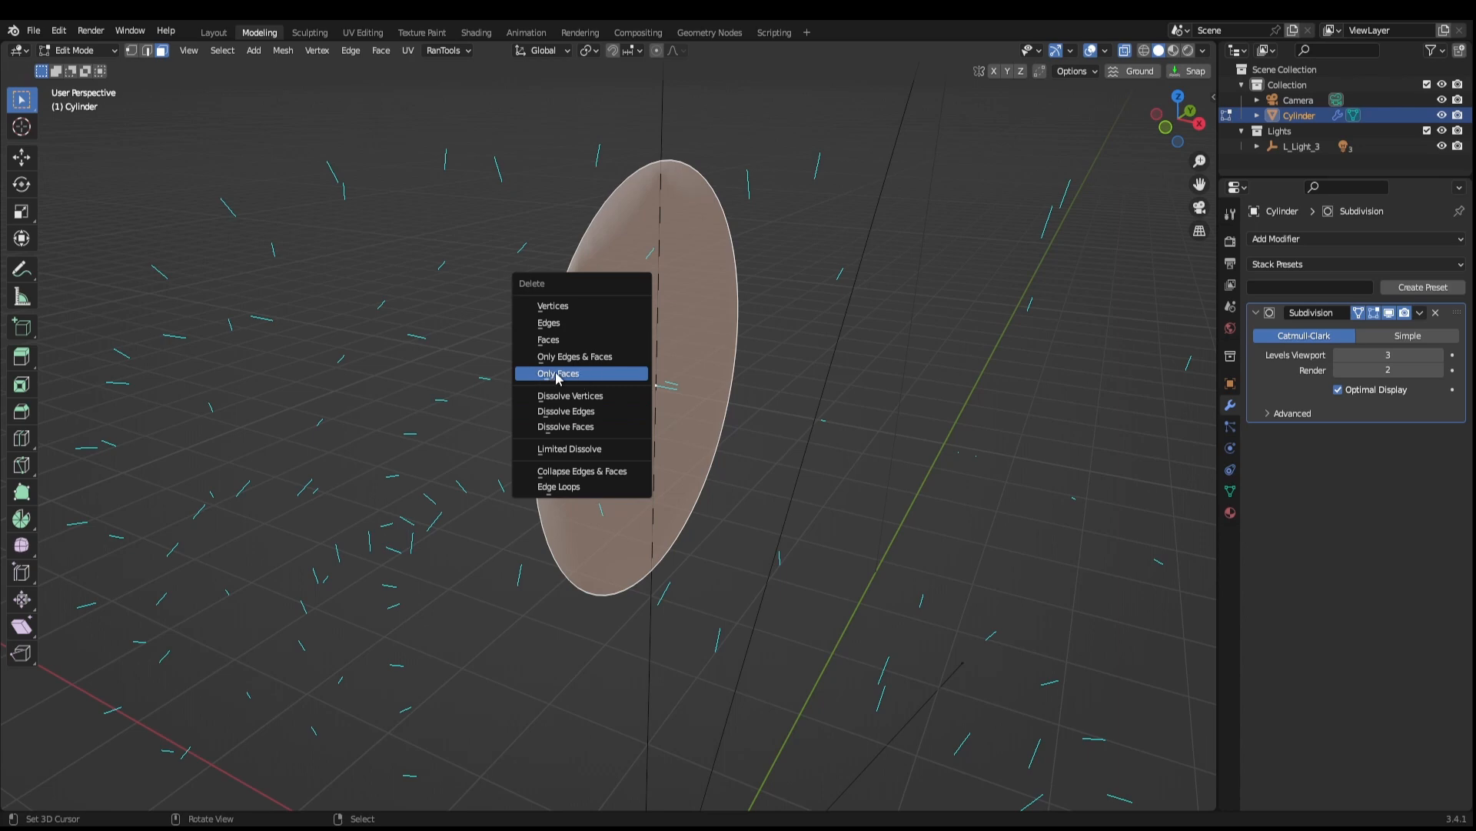
{"action": "left_click", "coordinate": [557, 372]}
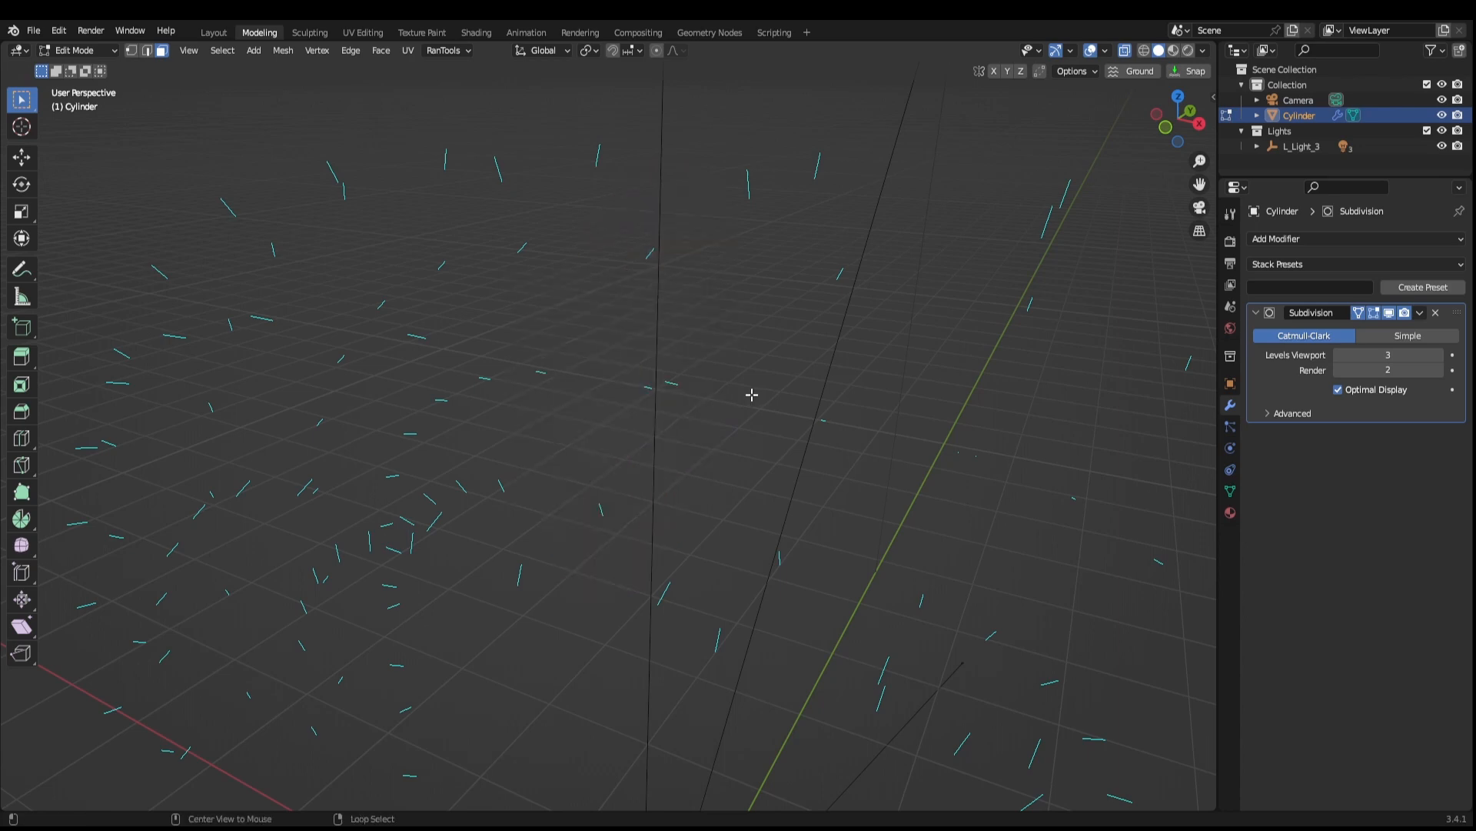
{"action": "key", "text": "Tab"}
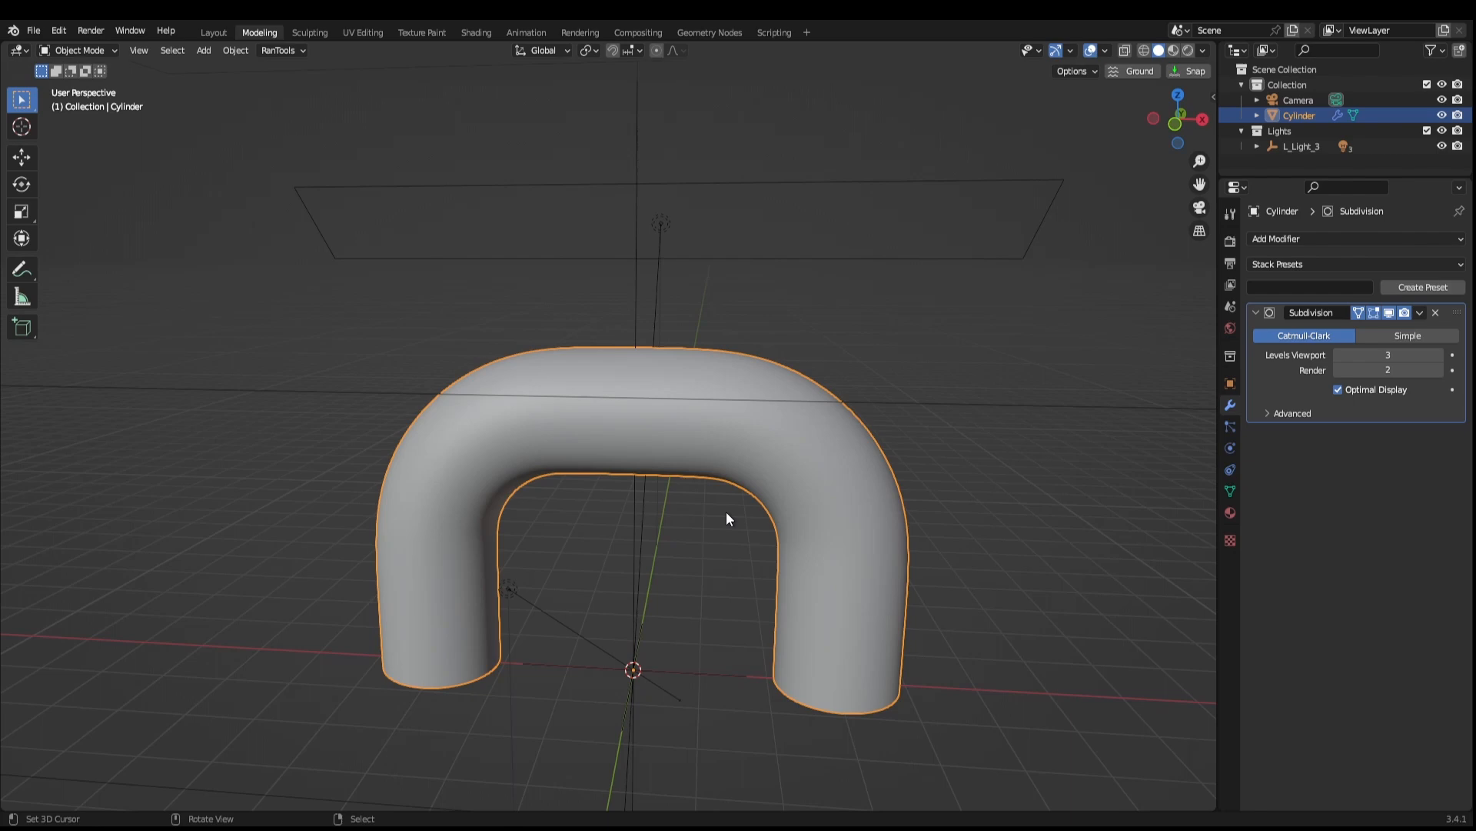